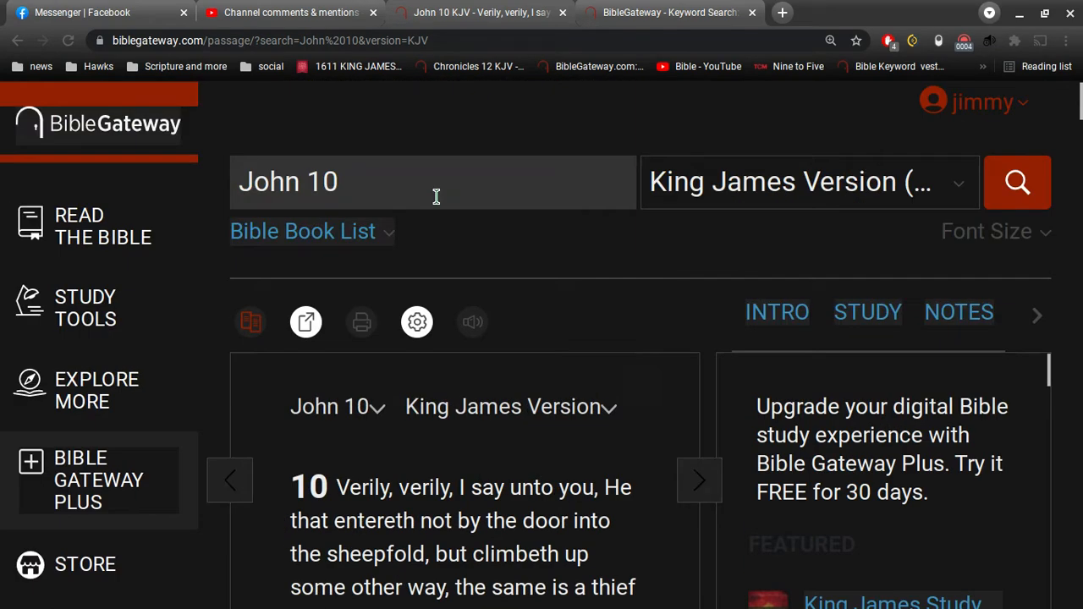
Search the King James Version for 'peace prin', surfacing Isaiah 9:6.
text(p)
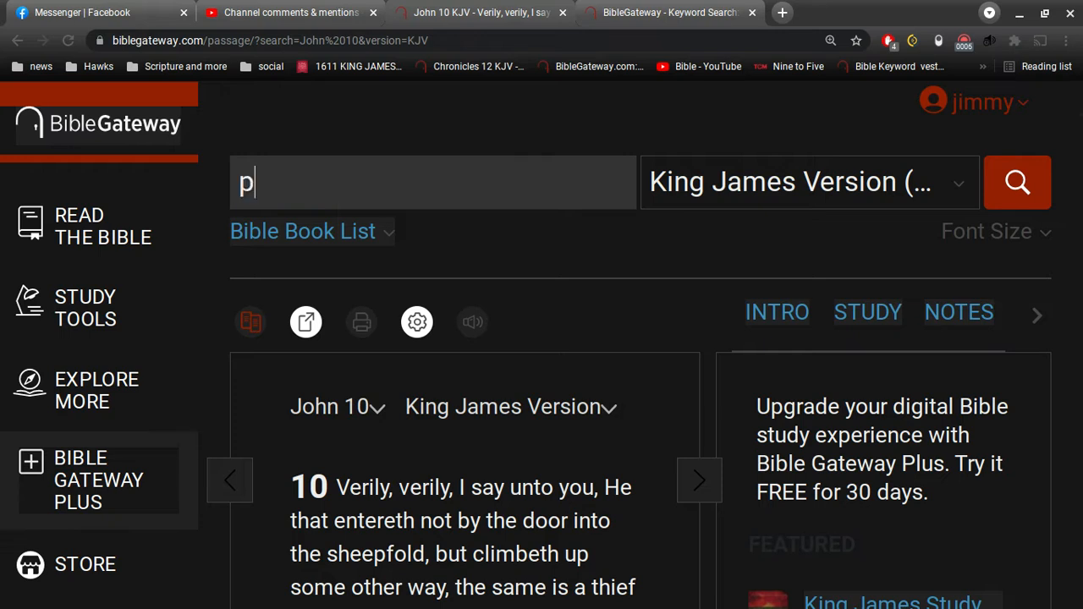
text(eace)
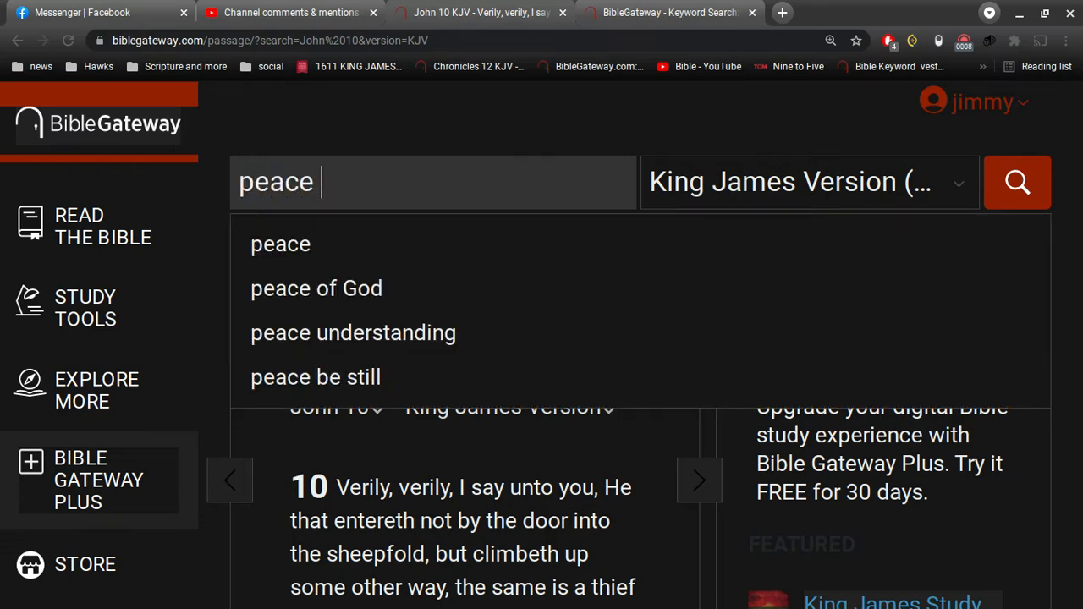
text(prin)
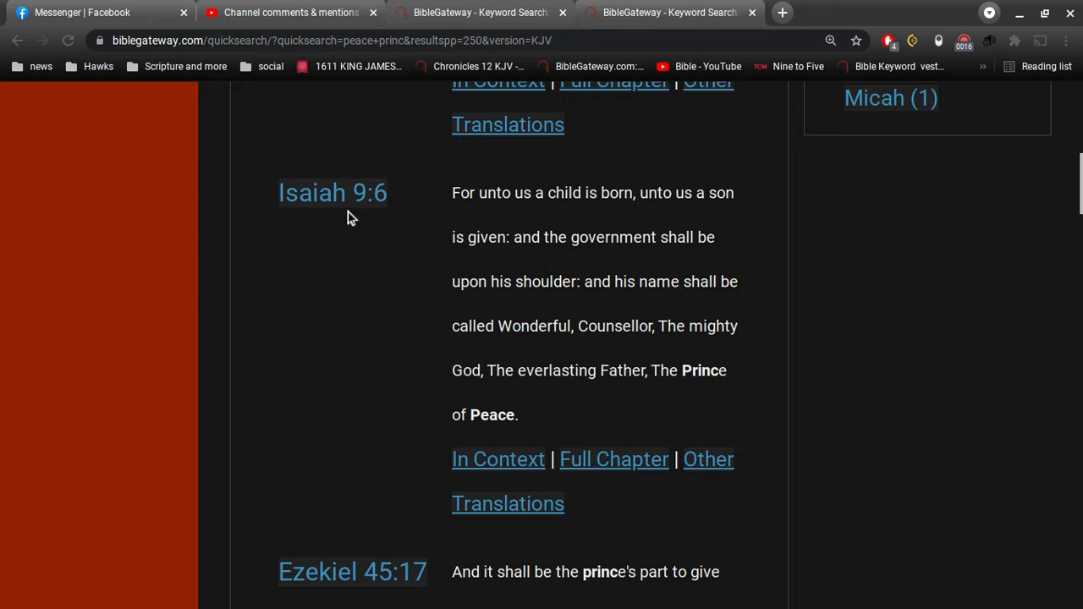
mouse_move(692, 365)
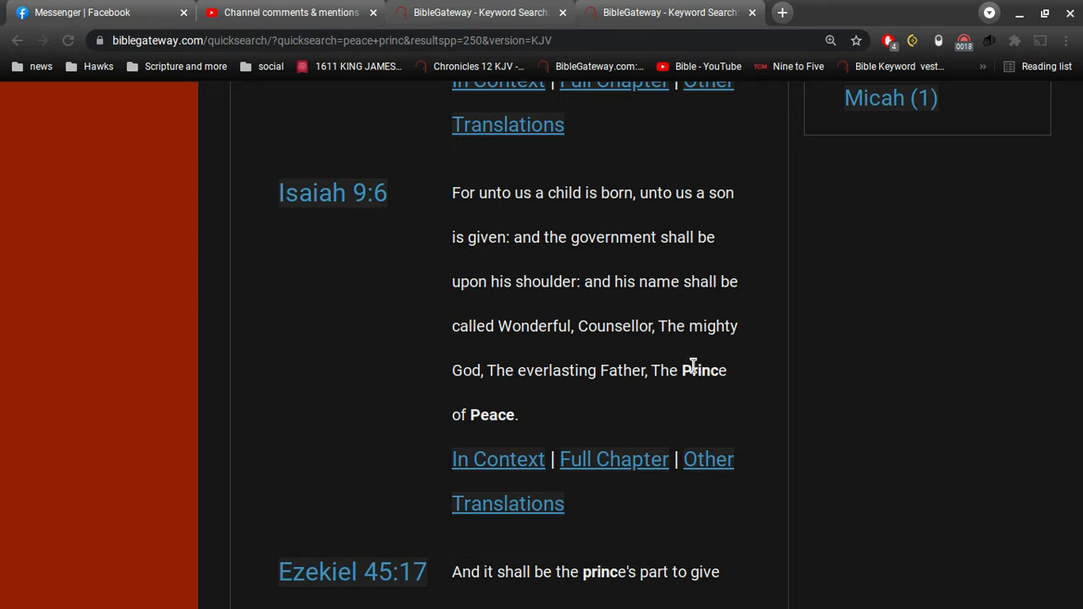
mouse_move(643, 386)
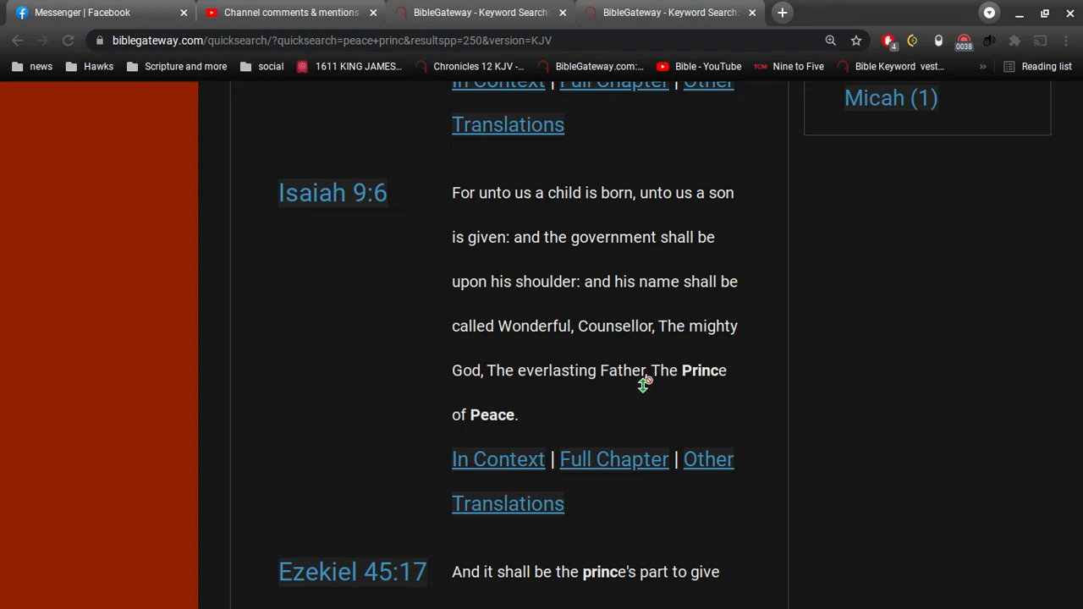
mouse_move(650, 406)
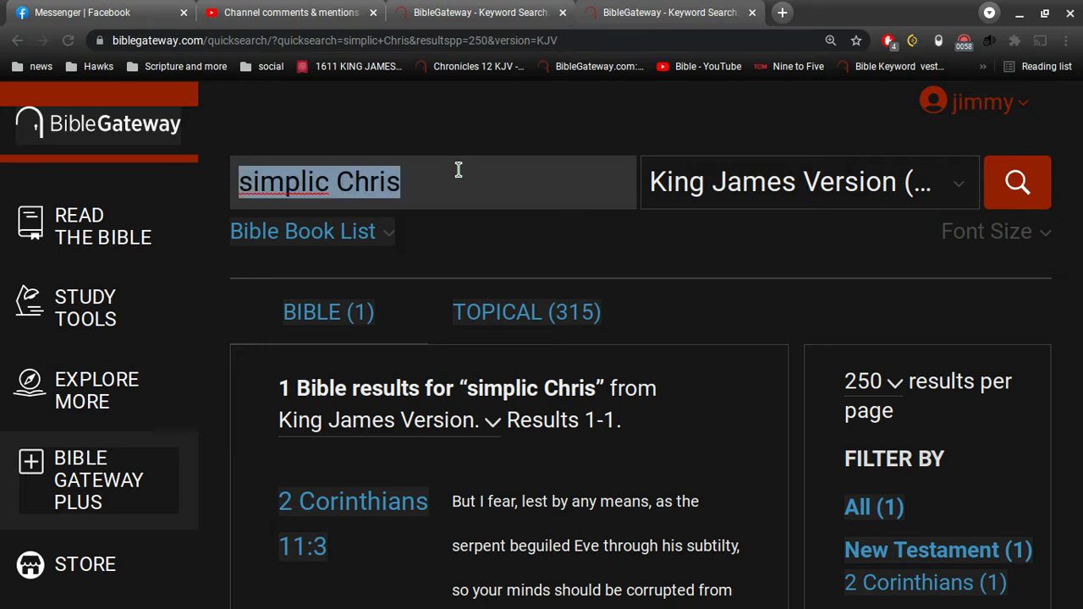
Search KJV for 'think peace', returning Jeremiah 29:11 among the results.
text(think)
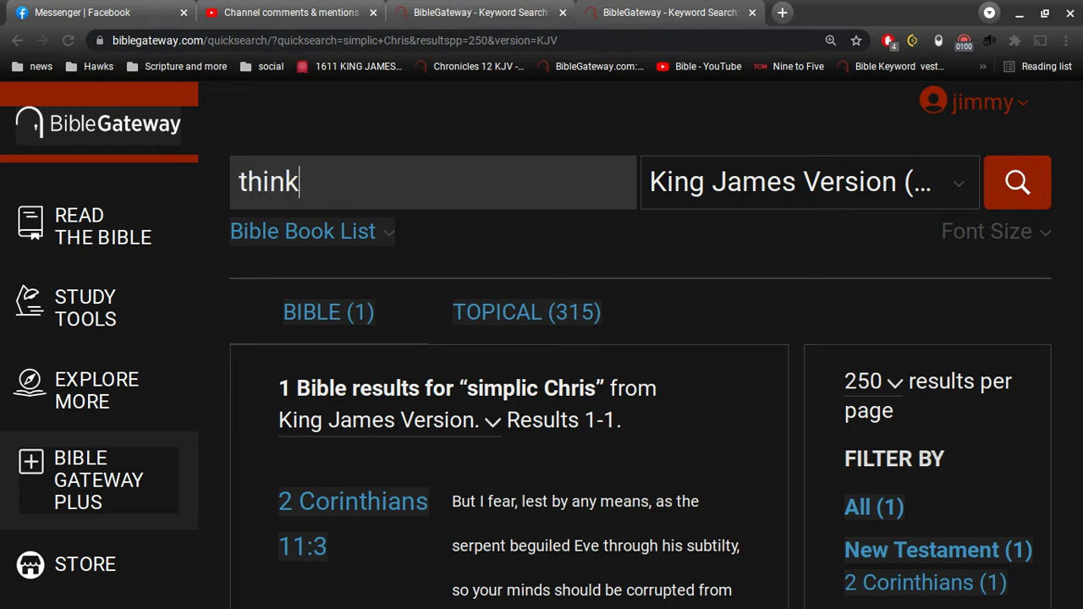
text(peace)
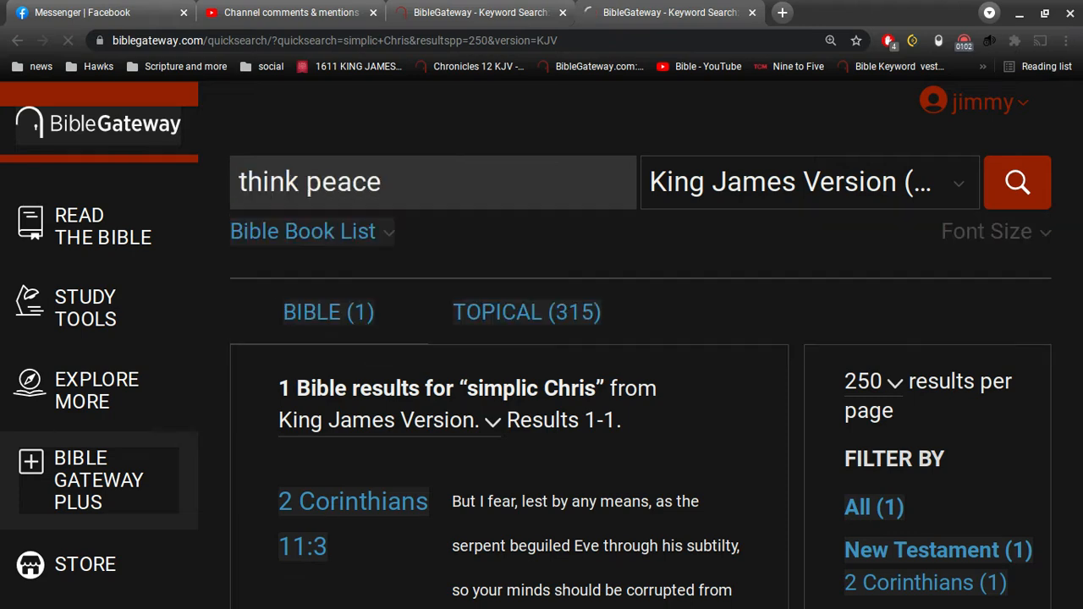
click(1015, 181)
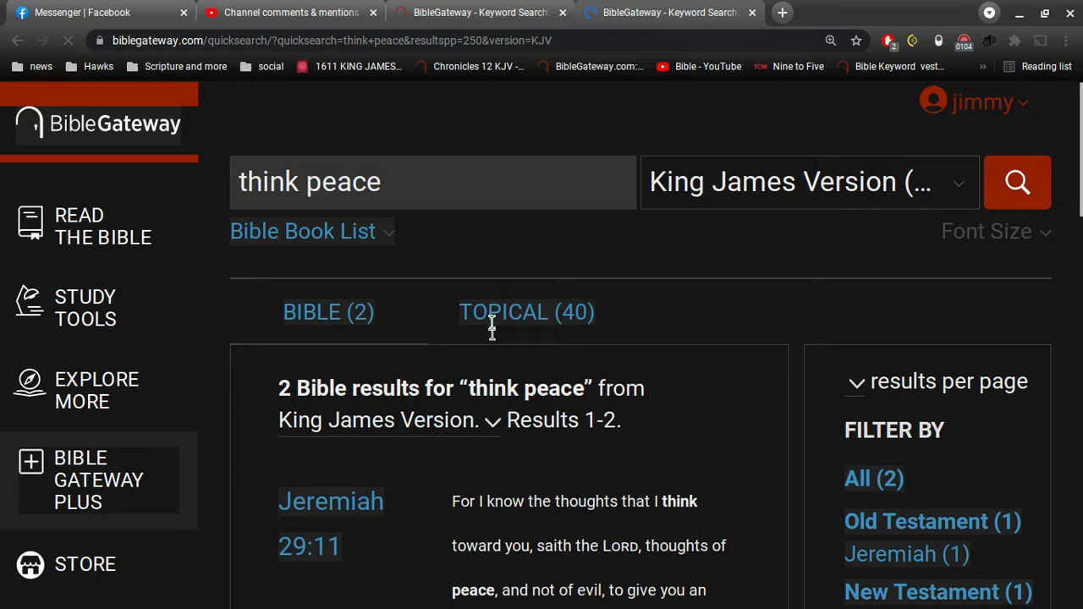
scroll(down, 3)
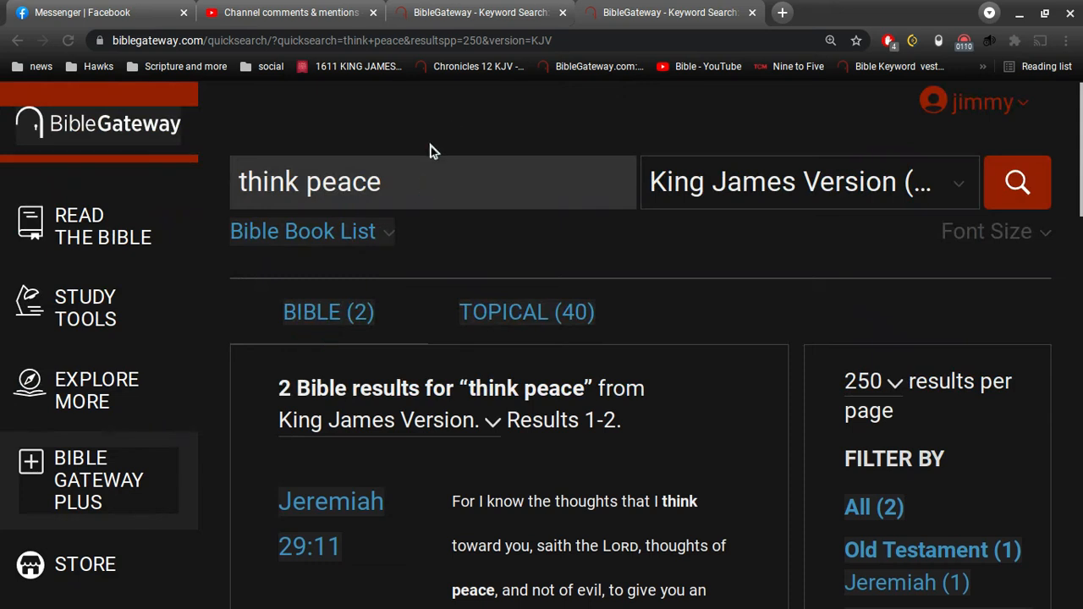
Replace the query with 'supp peace' for a new KJV search.
double_click(308, 181)
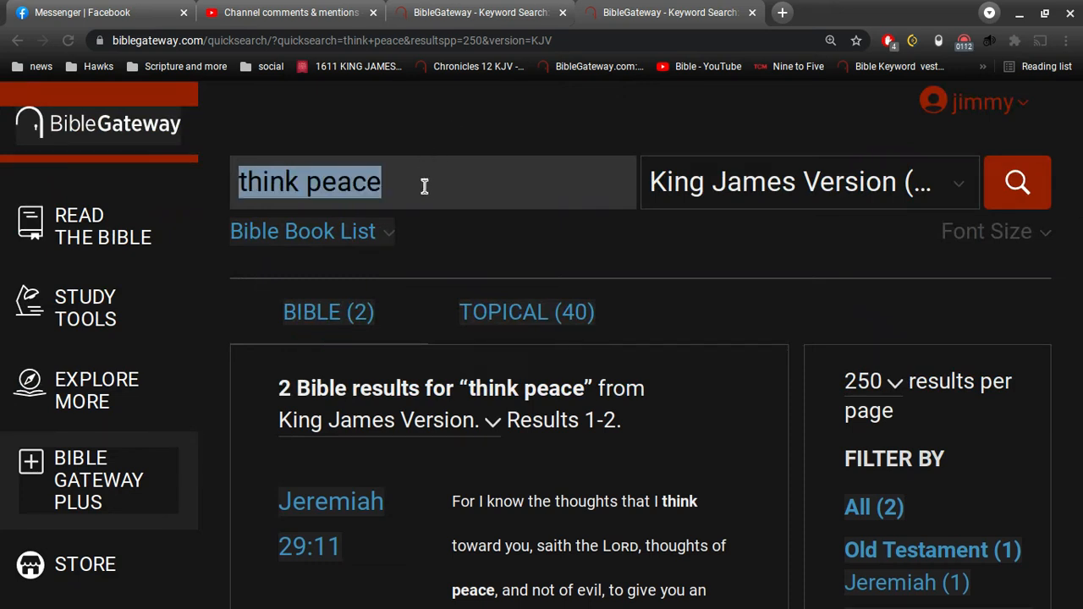
text(suppo)
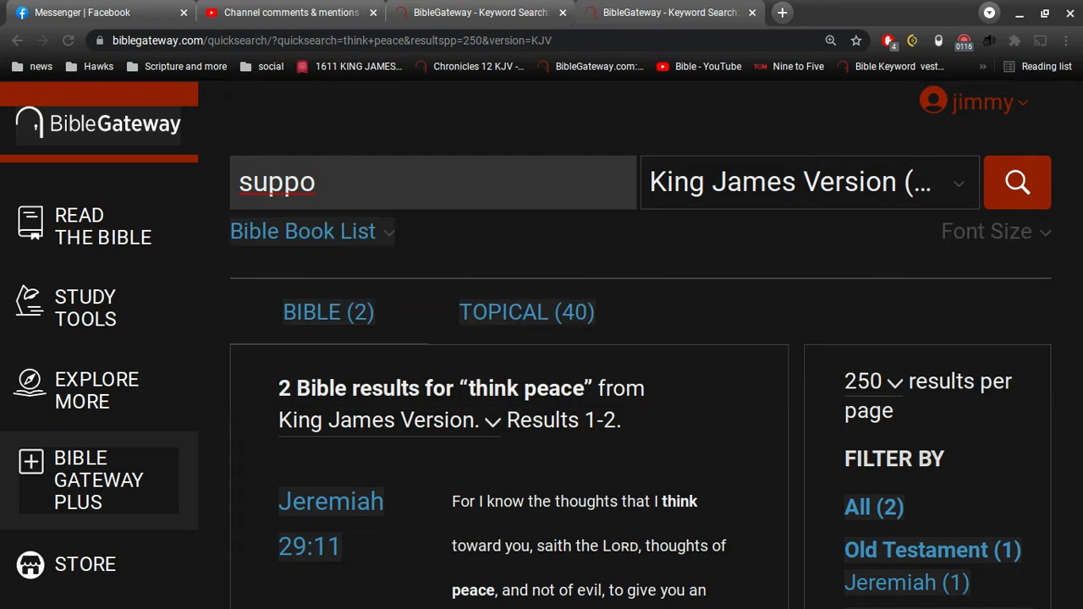
text(peace)
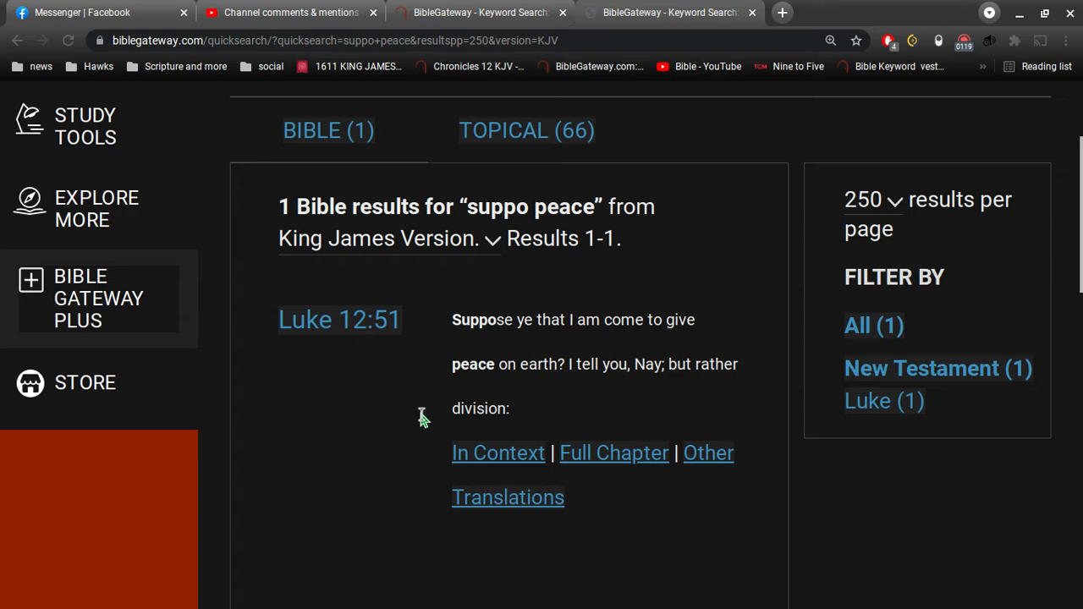
mouse_move(568, 403)
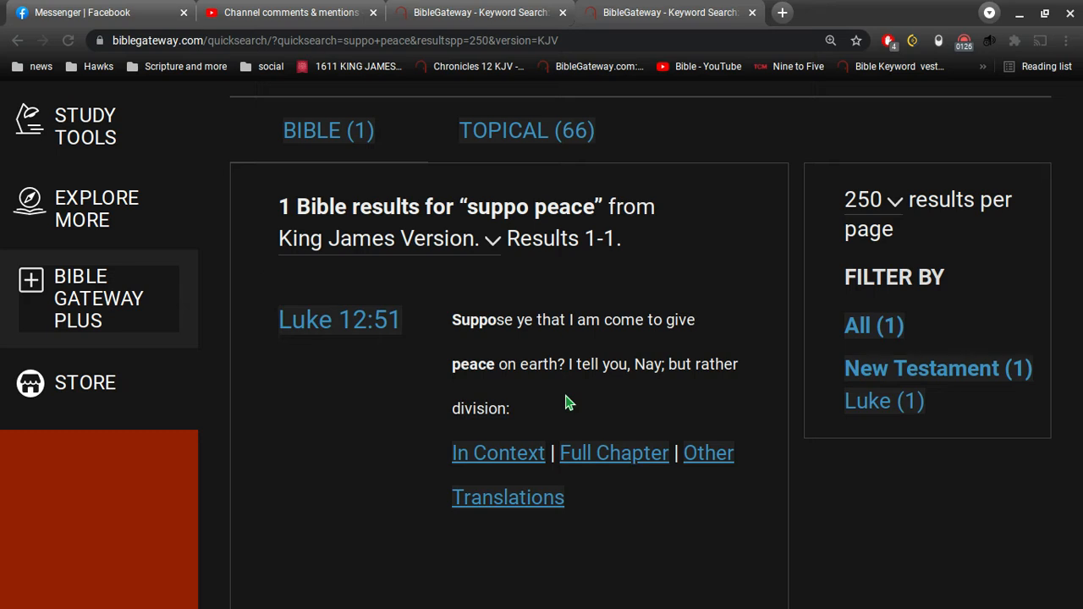
mouse_move(589, 447)
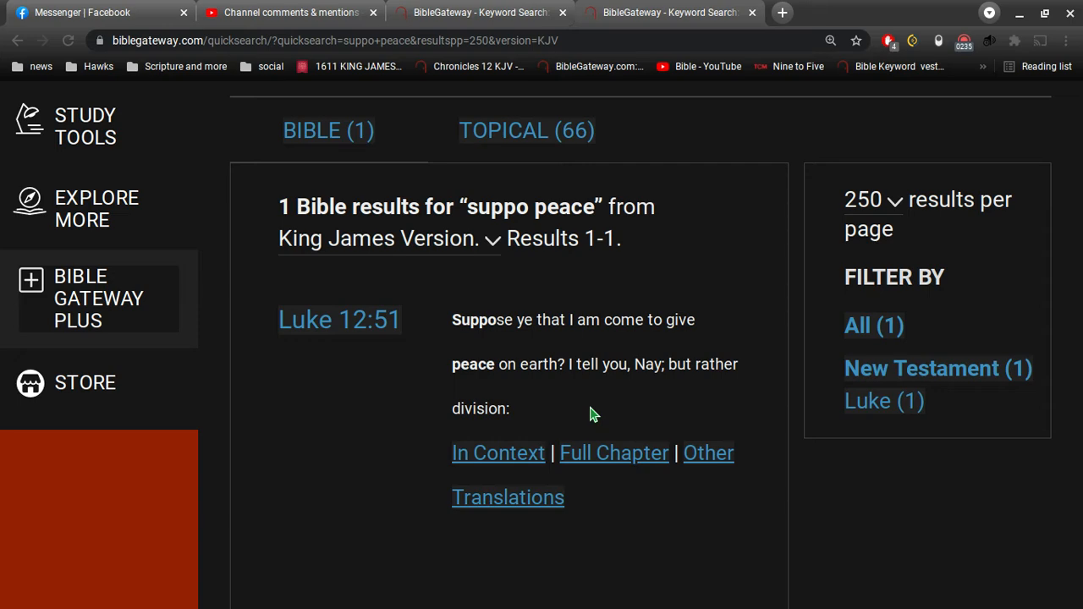
Scroll back up the 'suppo peace' results showing Luke 12:51.
scroll(up, 3)
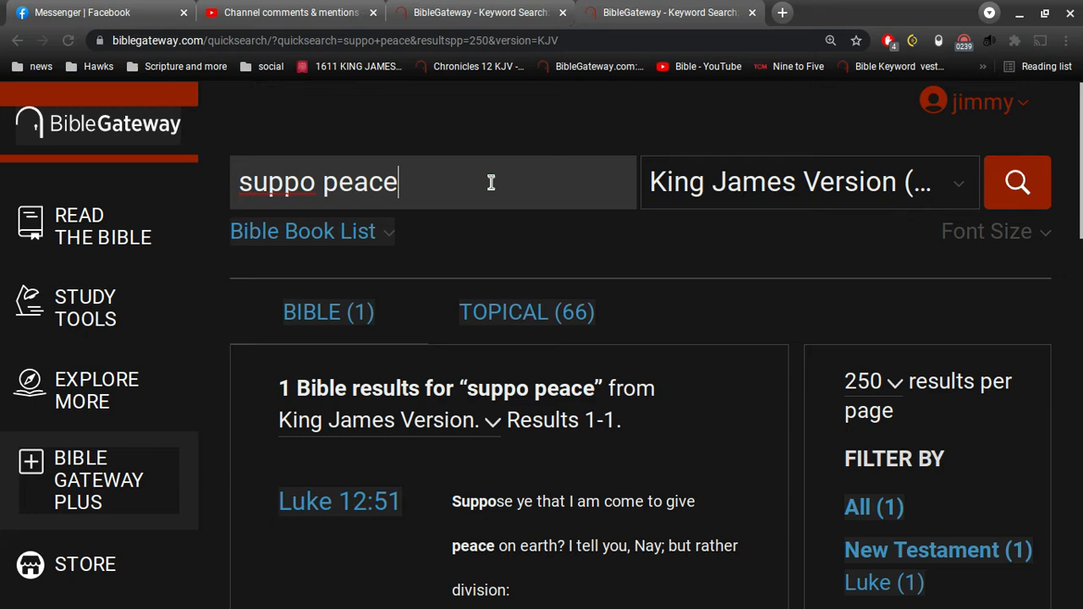
Begin a 'think peace' query and move down through the KJV results toward Isaiah 9:6.
text(th)
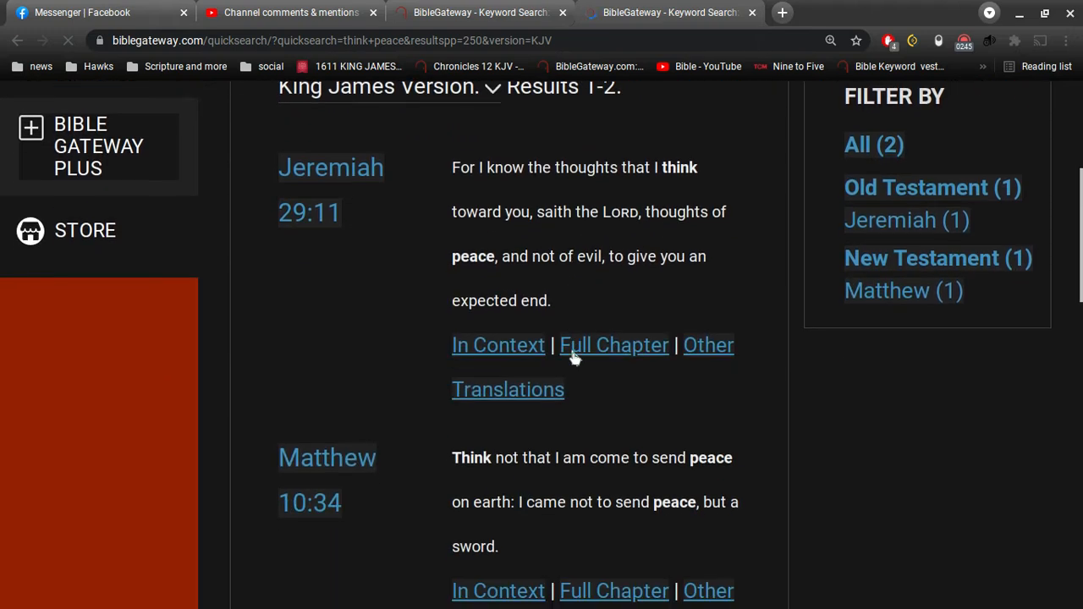
scroll(down, 3)
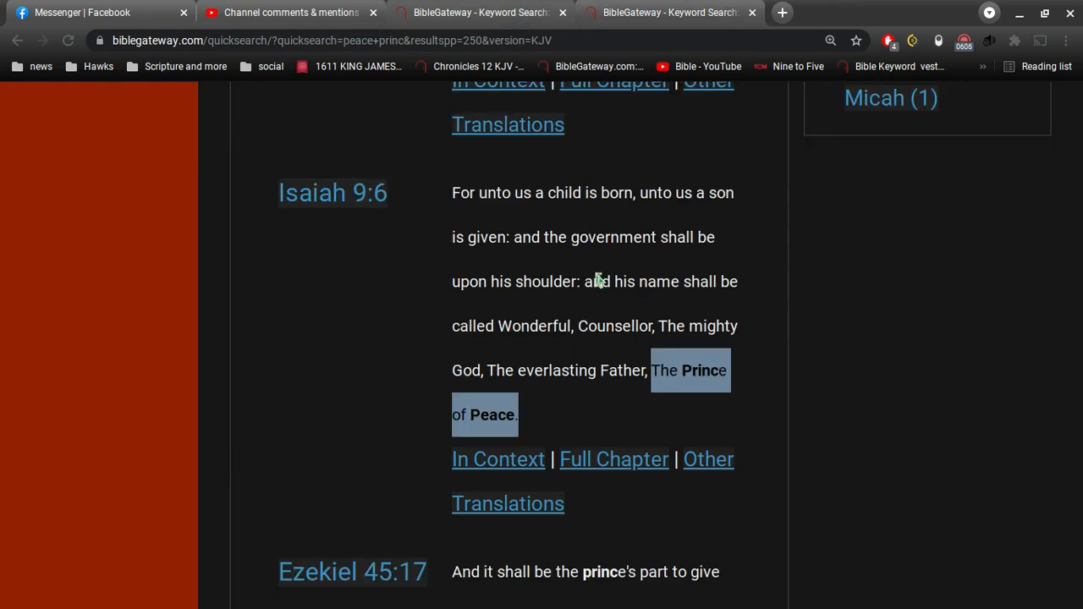
mouse_move(613, 399)
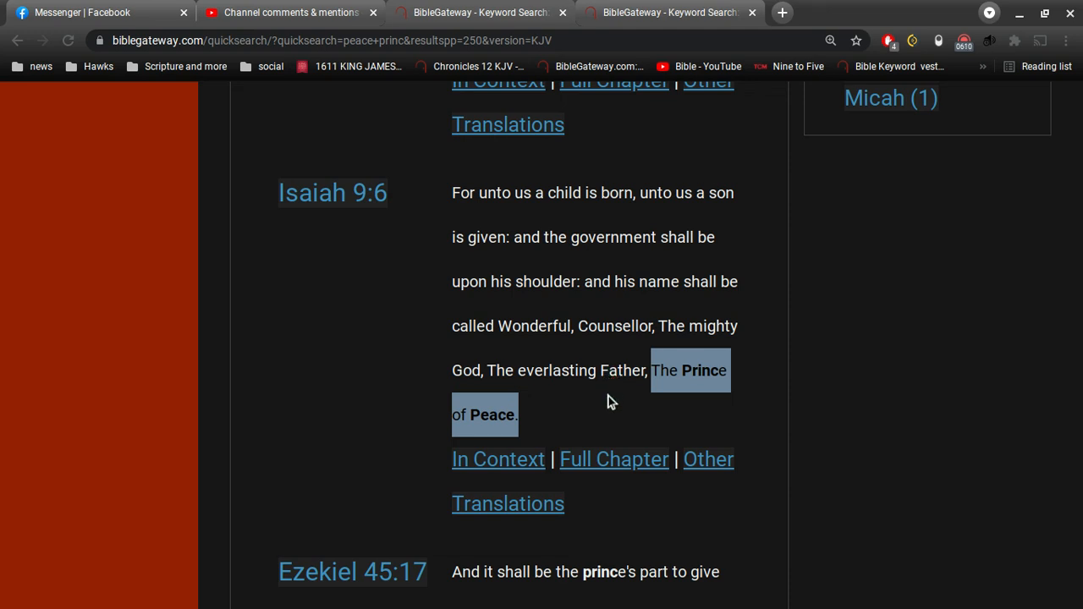
mouse_move(673, 12)
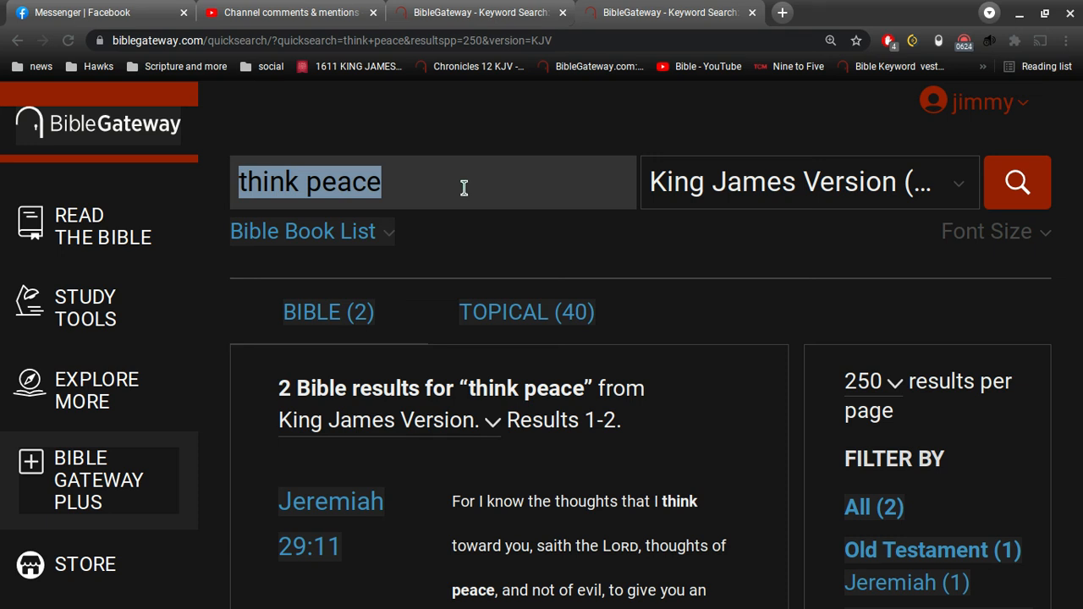
Search 'Revelation 21' to open that chapter in the King James Version.
text(Revela)
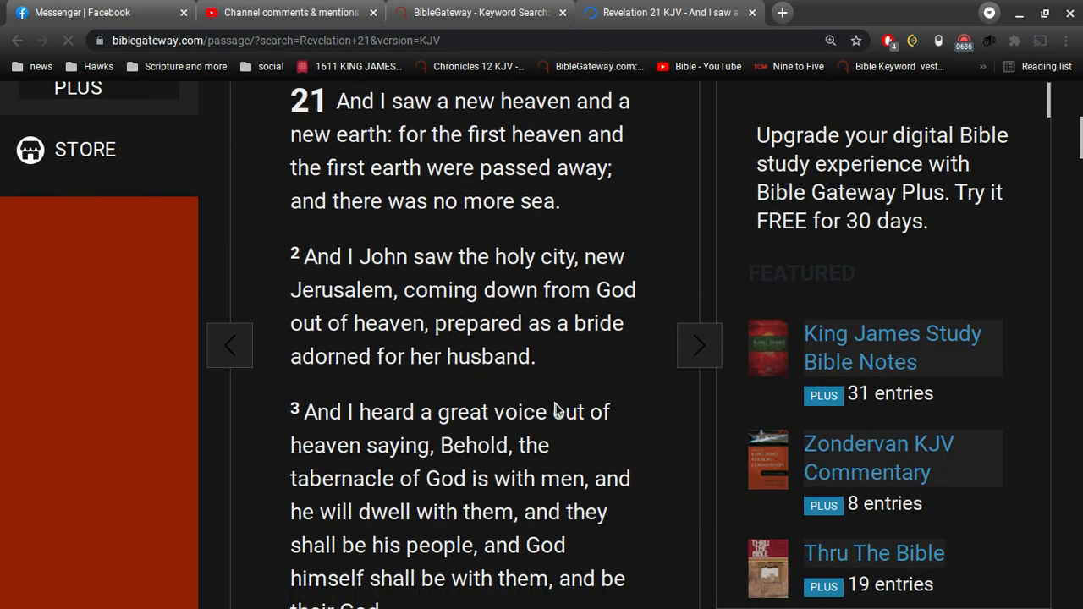
Find 'new' in the page, following the 14 highlighted matches down to verse 5.
text(new)
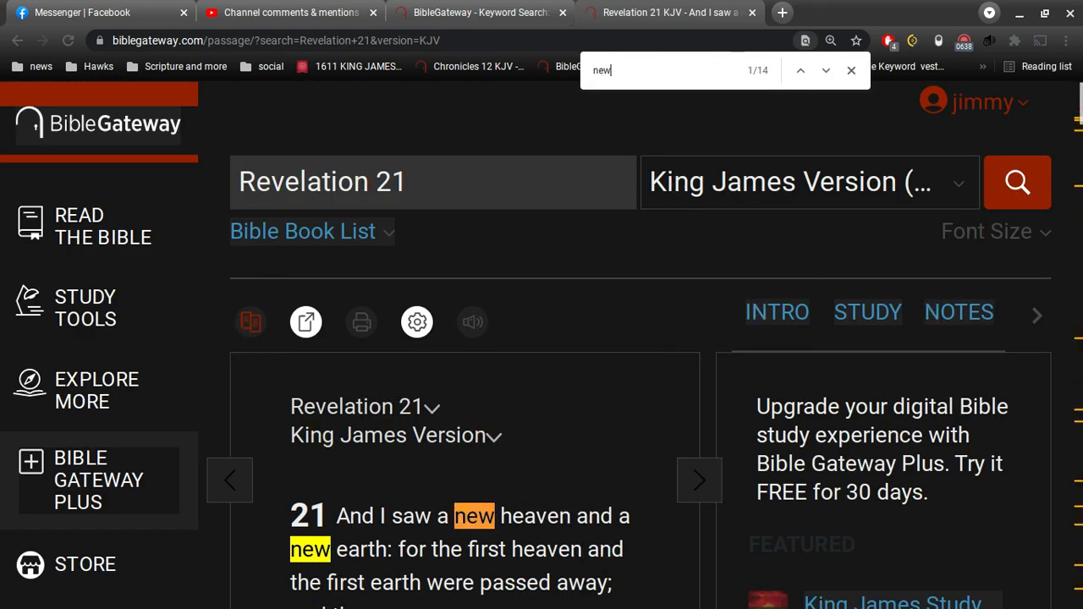
mouse_move(545, 484)
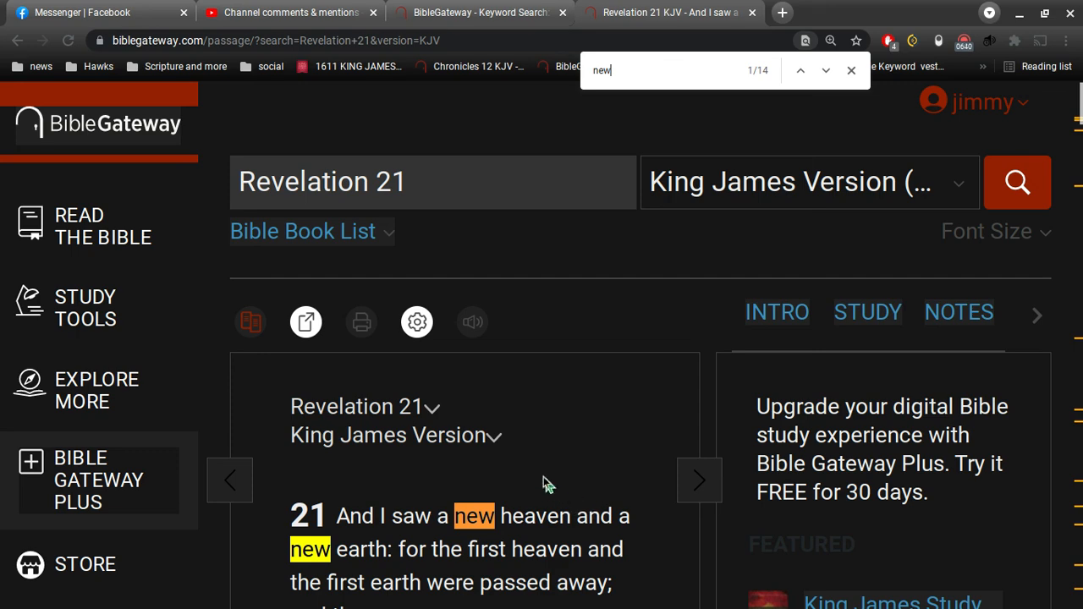
scroll(down, 3)
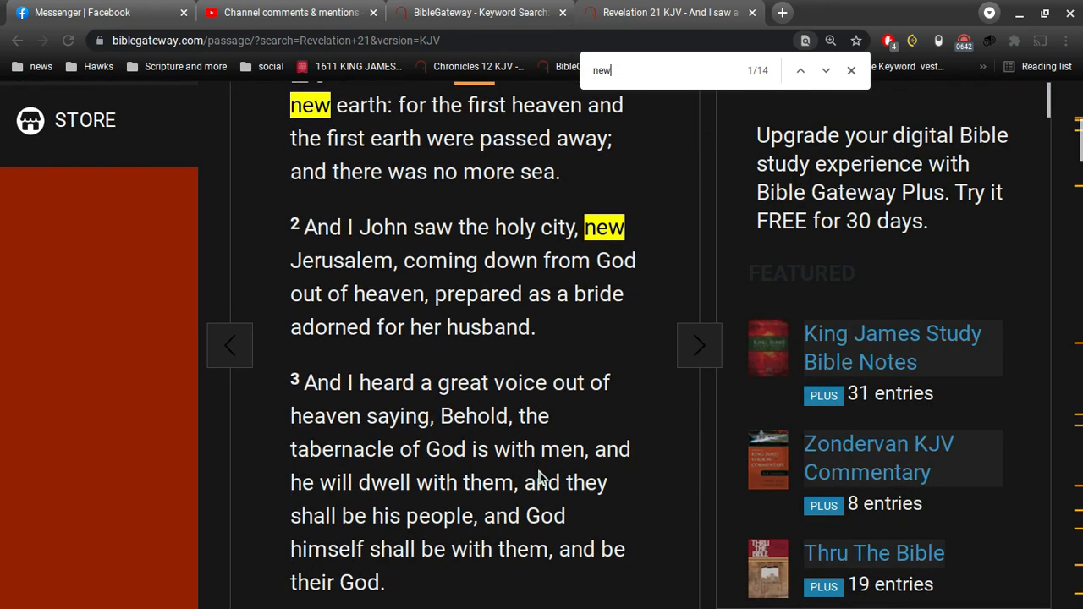
scroll(down, 3)
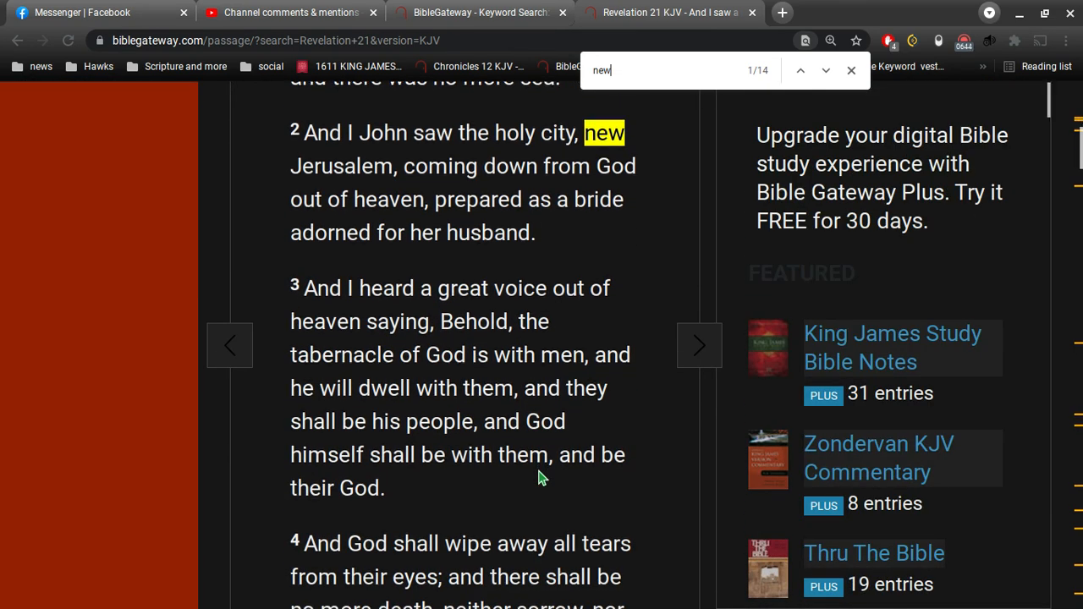
scroll(down, 3)
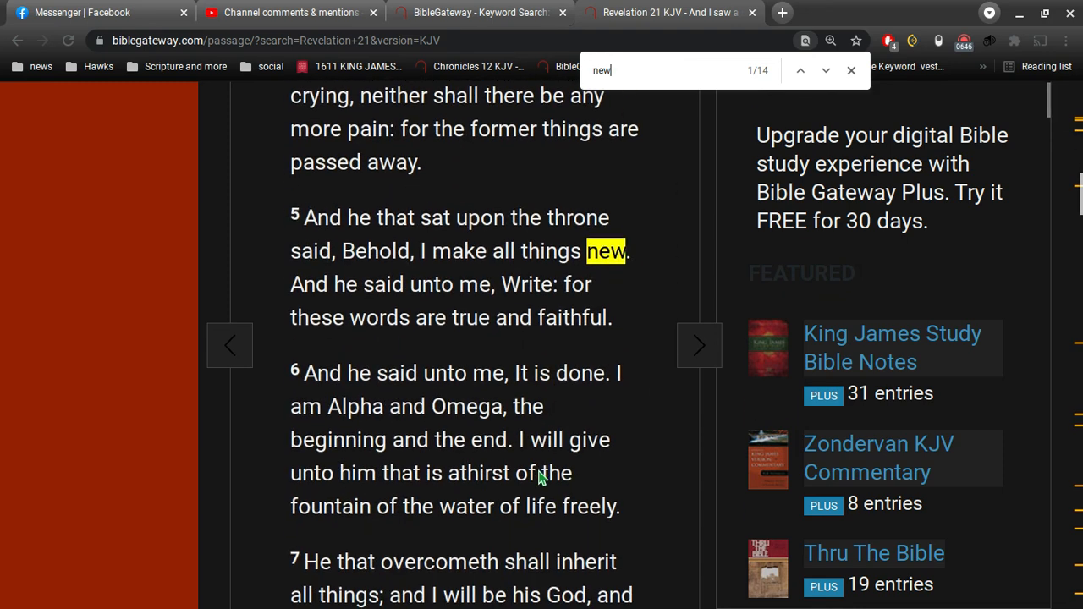
mouse_move(511, 359)
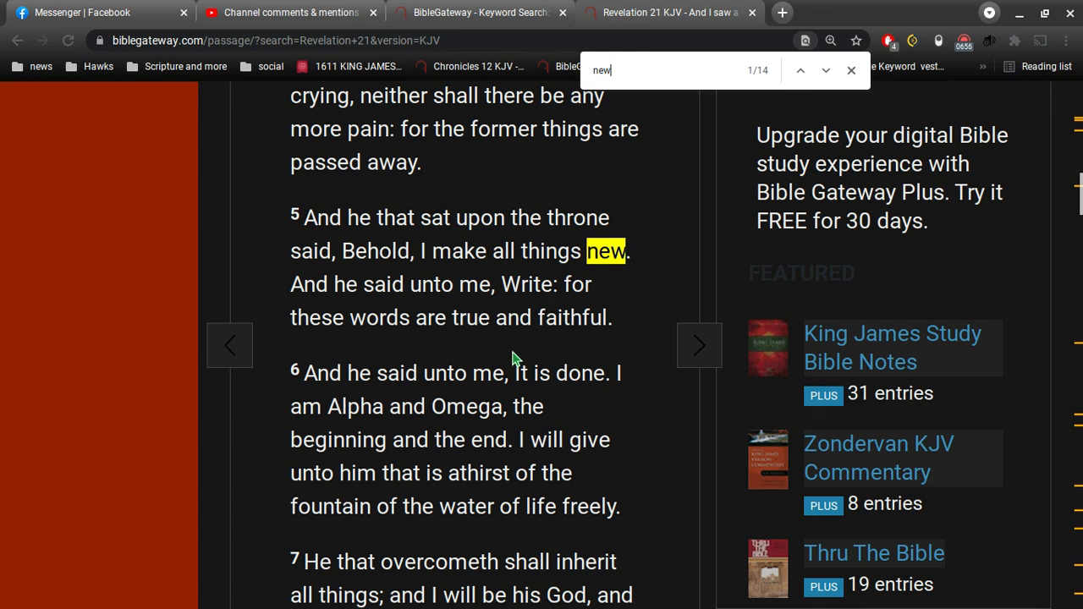
mouse_move(965, 40)
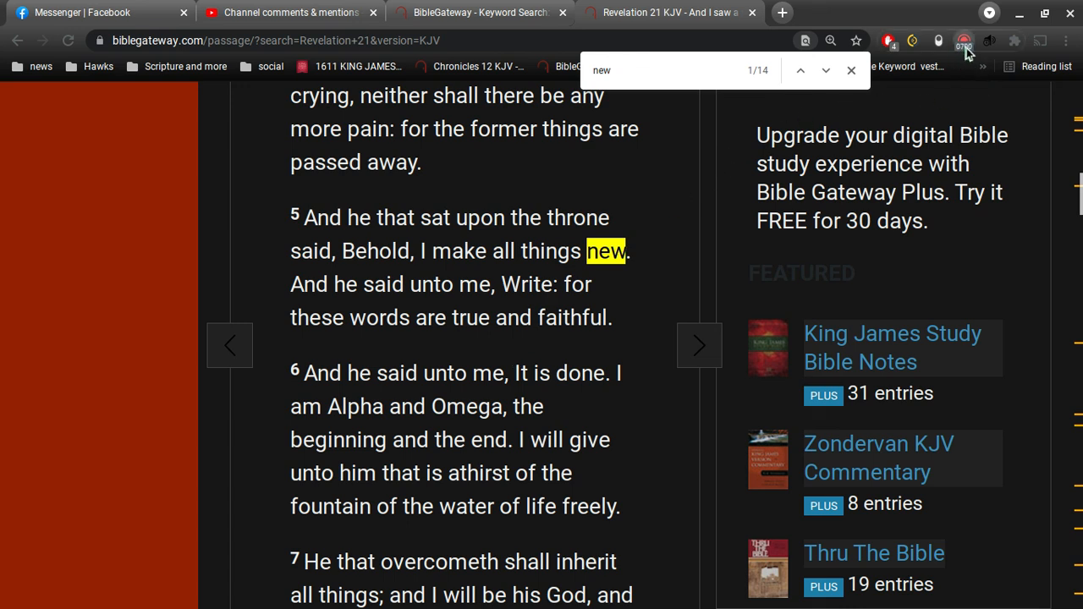